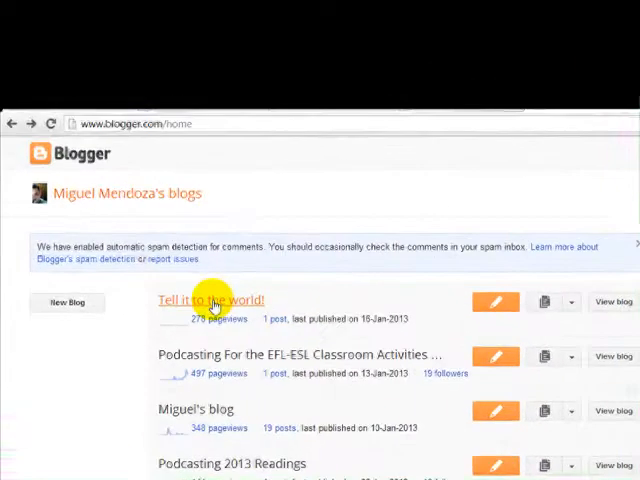
- Show the pages of 'Tell it to the world!' as top tabs from its Pages list
click(210, 300)
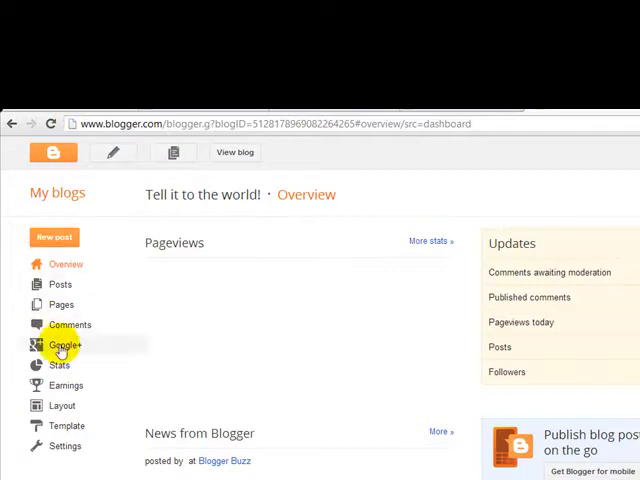
click(60, 304)
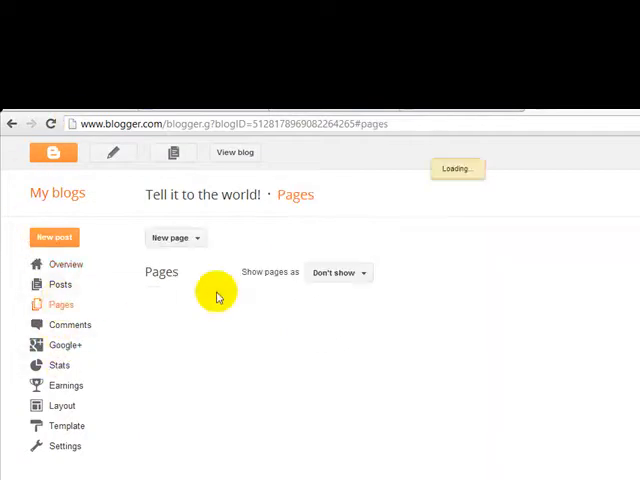
click(338, 272)
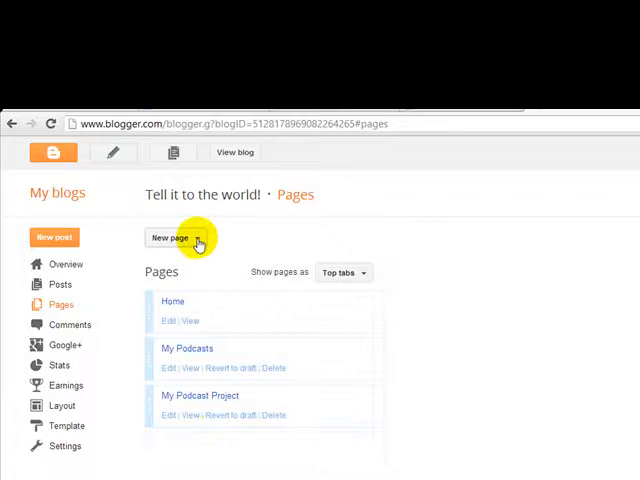
- Add a new blank page titled 'test' to the blog's pages list
click(178, 236)
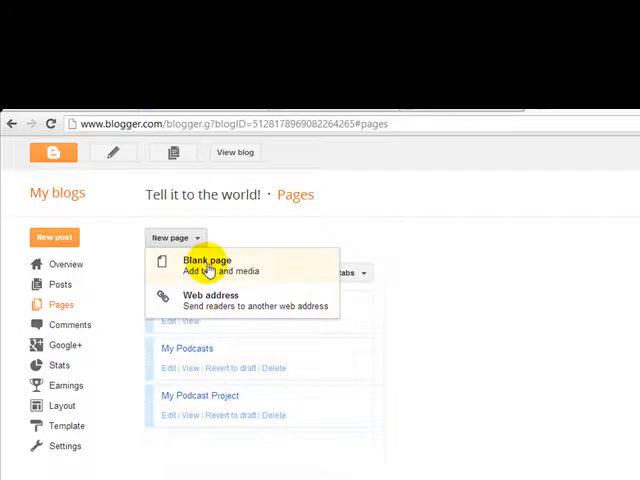
click(204, 260)
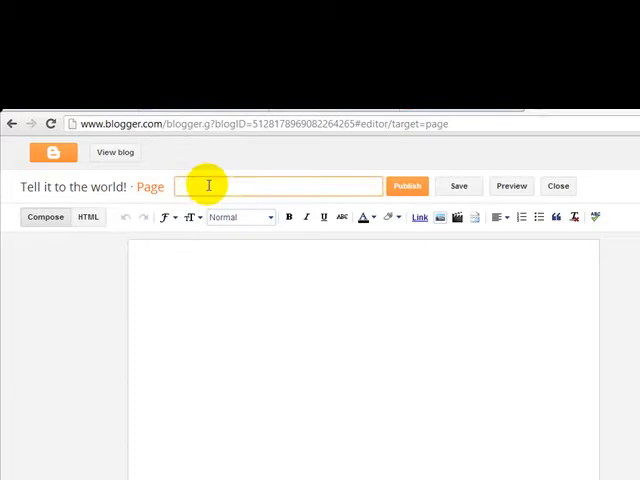
text(test)
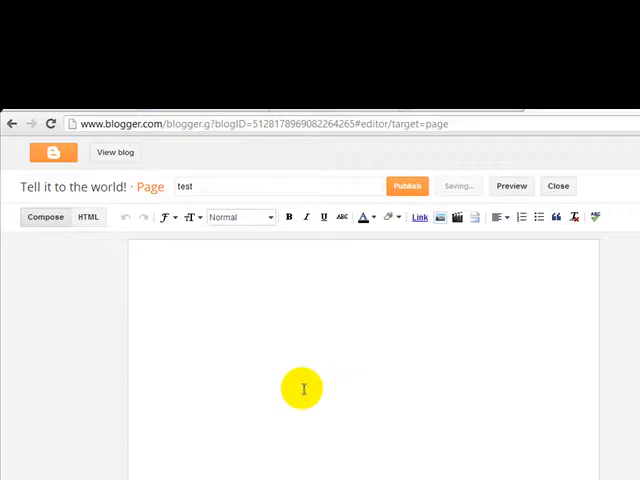
click(558, 184)
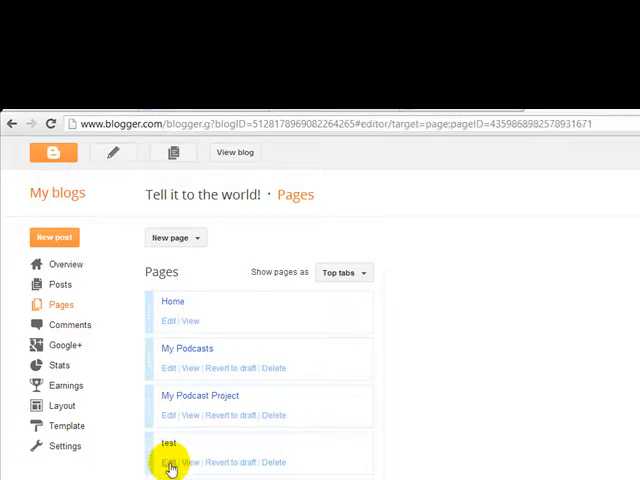
- Rename the test page to 'Test 2', then delete it from the pages list
click(166, 462)
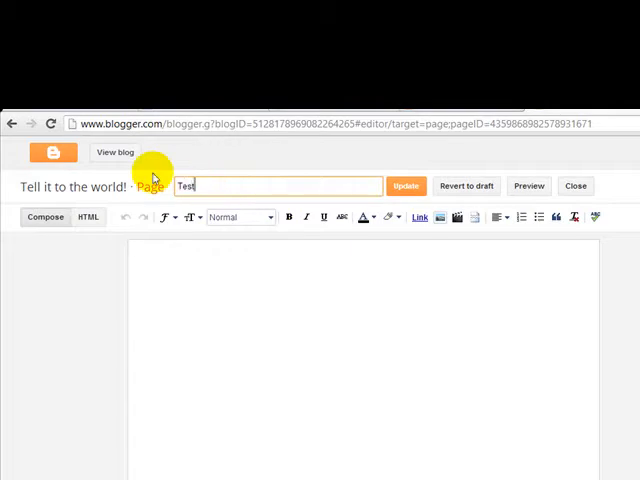
click(404, 184)
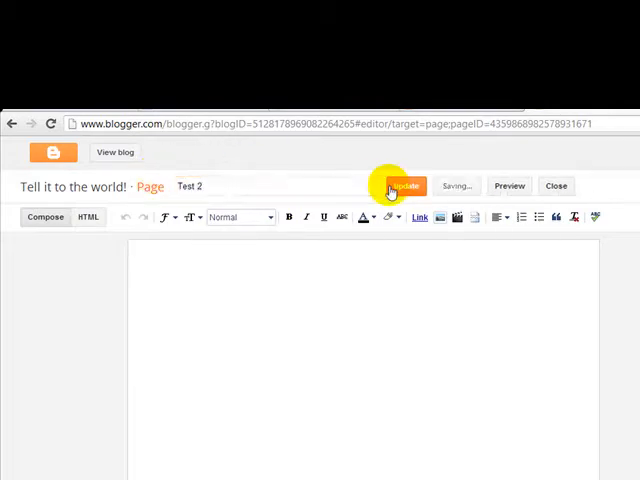
click(404, 184)
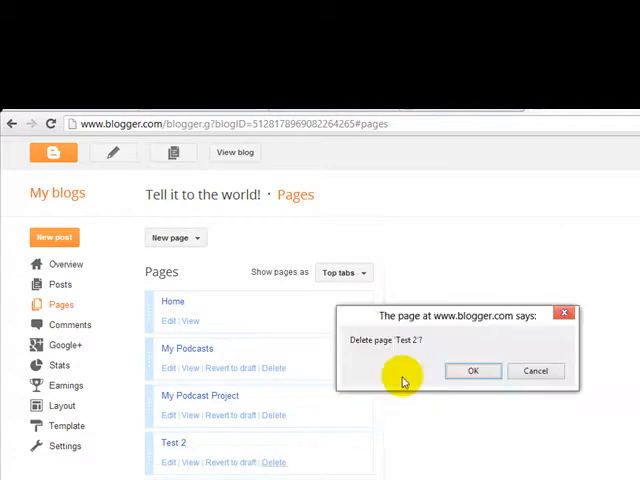
click(474, 372)
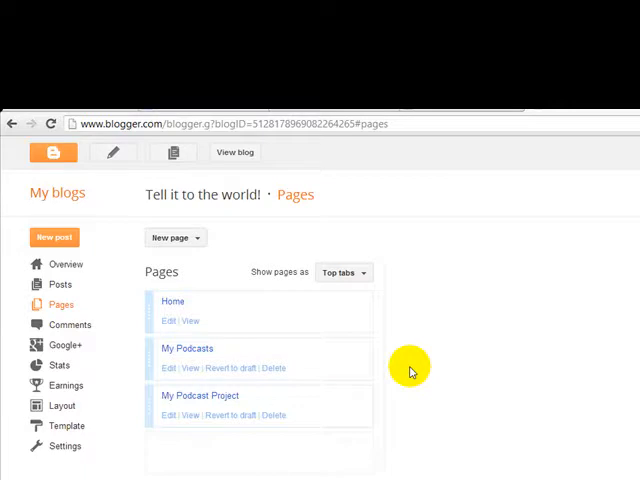
- Rename the Home page to 'About me' and view the live blog's three tabs
click(176, 236)
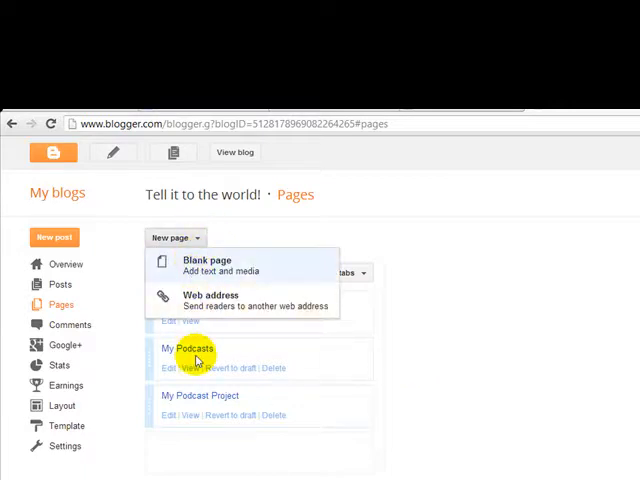
mouse_move(204, 400)
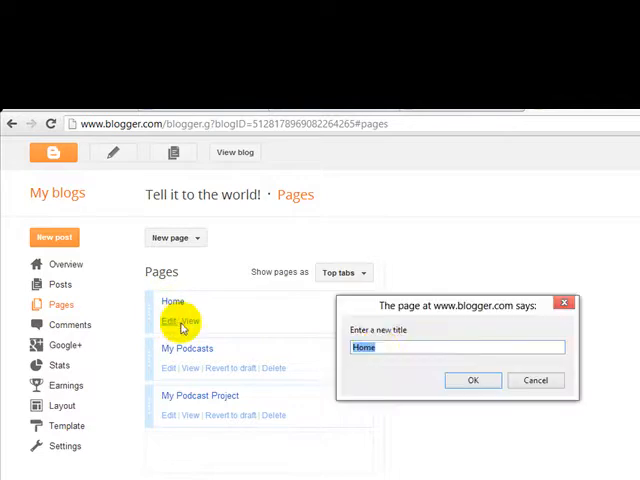
text(About)
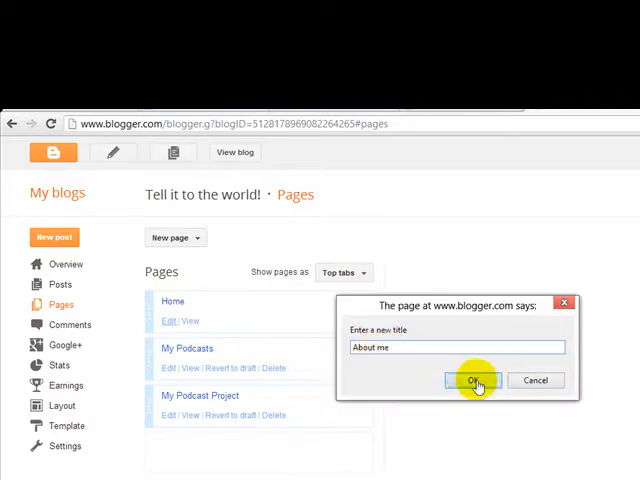
click(472, 380)
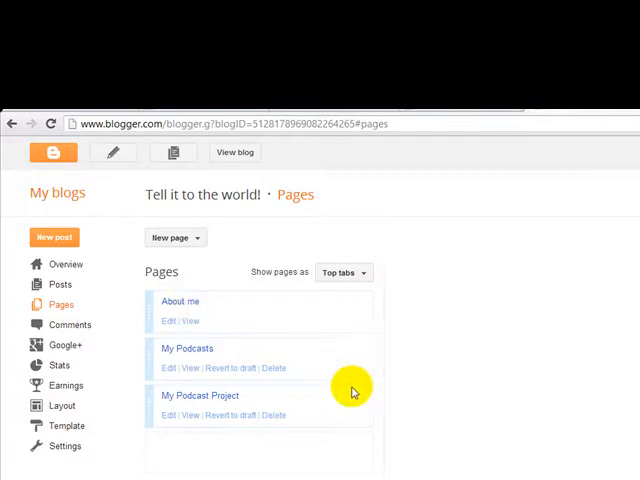
mouse_move(236, 152)
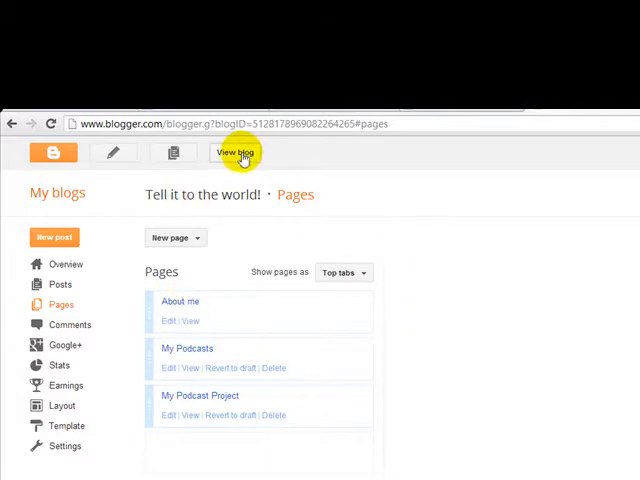
click(236, 152)
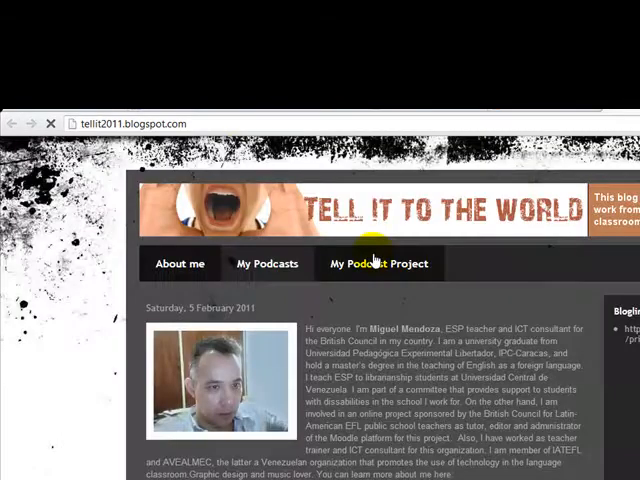